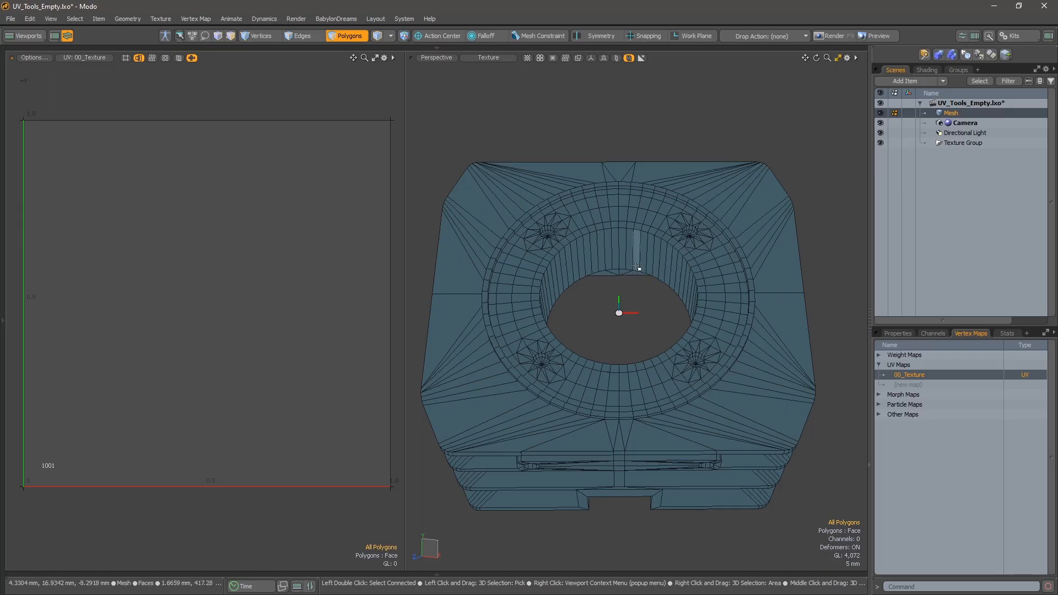
pyautogui.moveTo(624, 241)
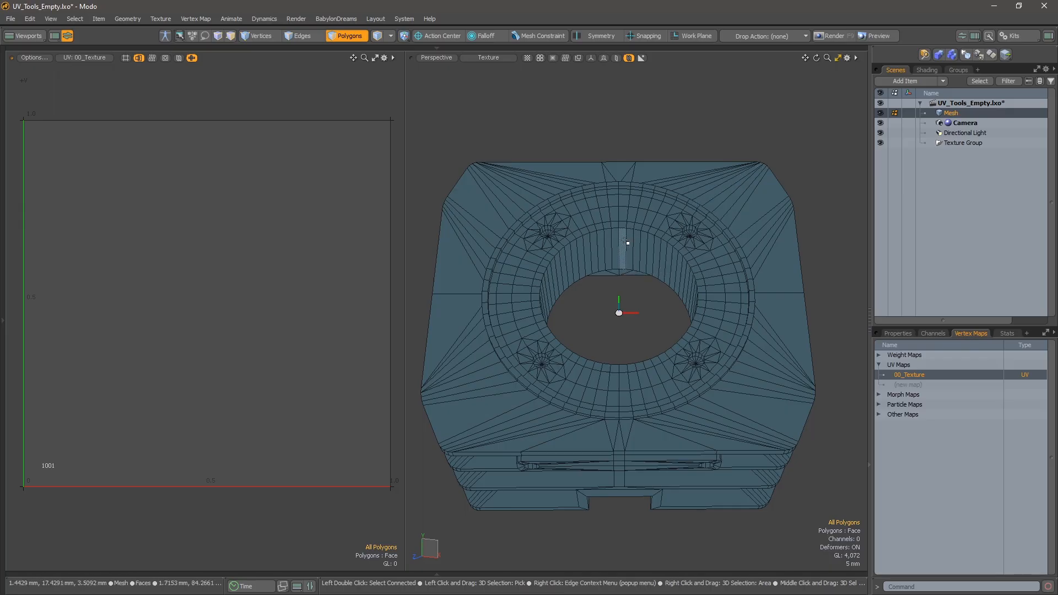
# - Select the 64-polygon loop forming the inner wall of the central hole
pyautogui.click(619, 251)
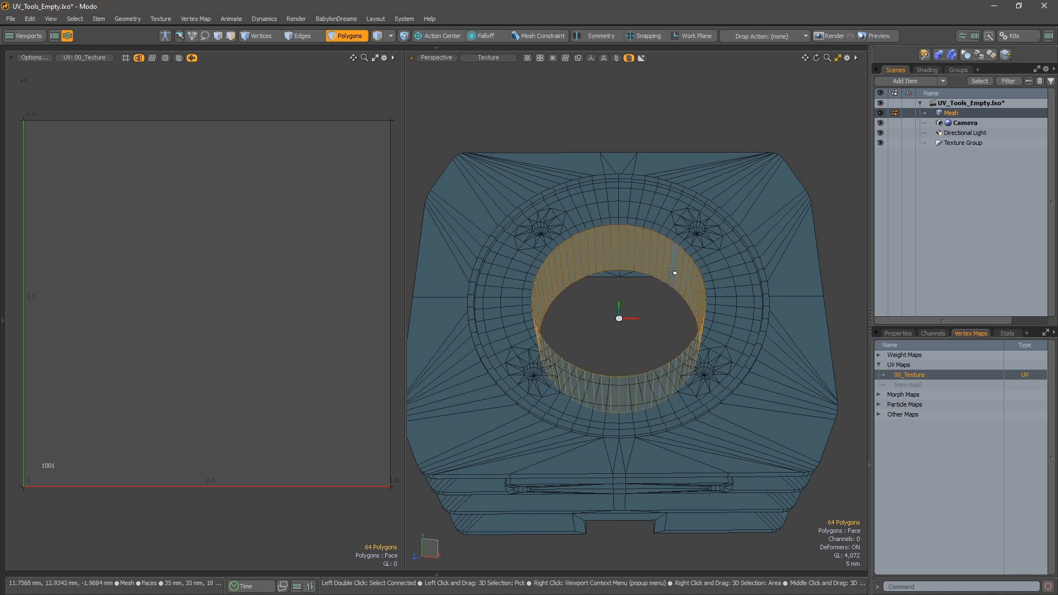
# - Unwrap the inner ring into a straight rectangular UV strip via SPU Auto Loop Rectangle
pyautogui.click(622, 279)
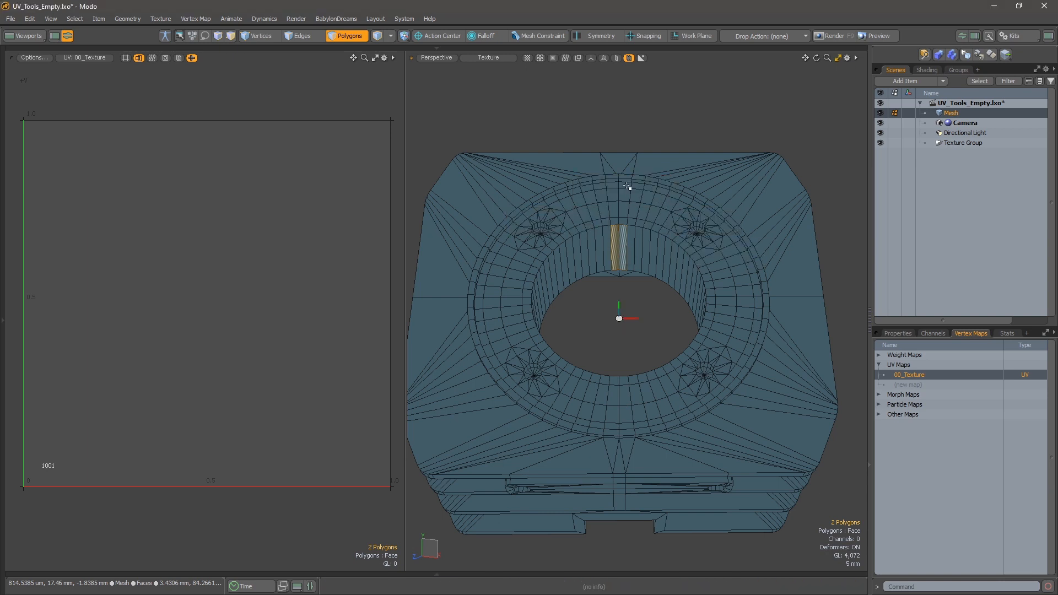
pyautogui.moveTo(631, 149)
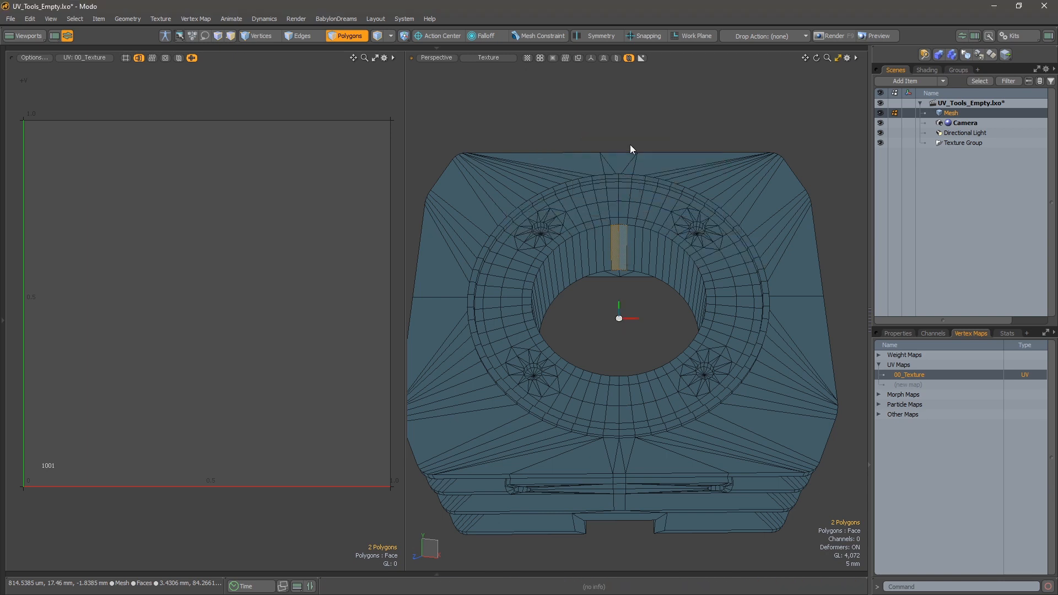
pyautogui.click(629, 145)
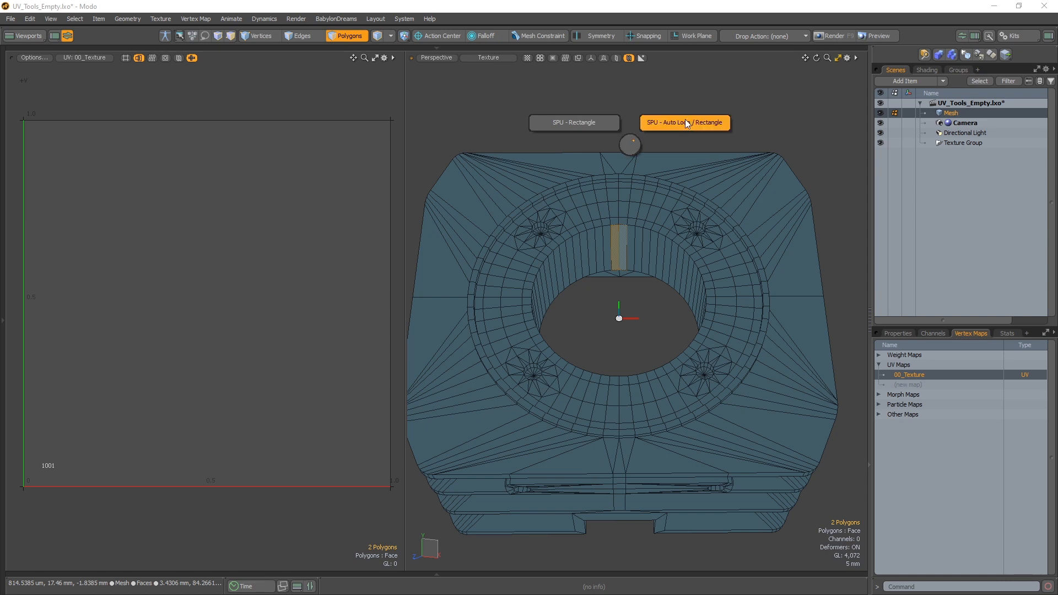
pyautogui.click(684, 122)
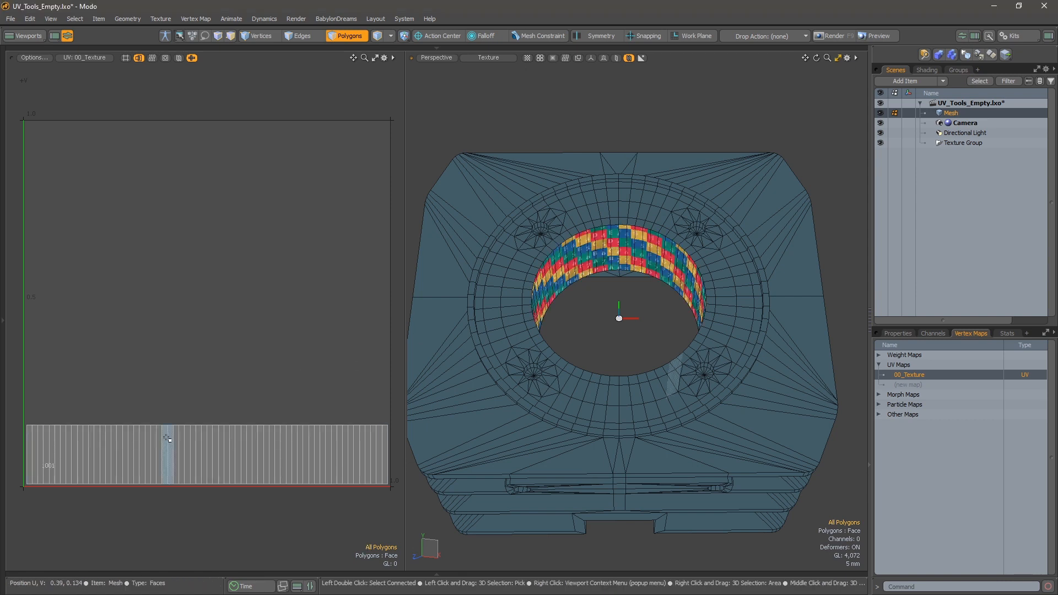